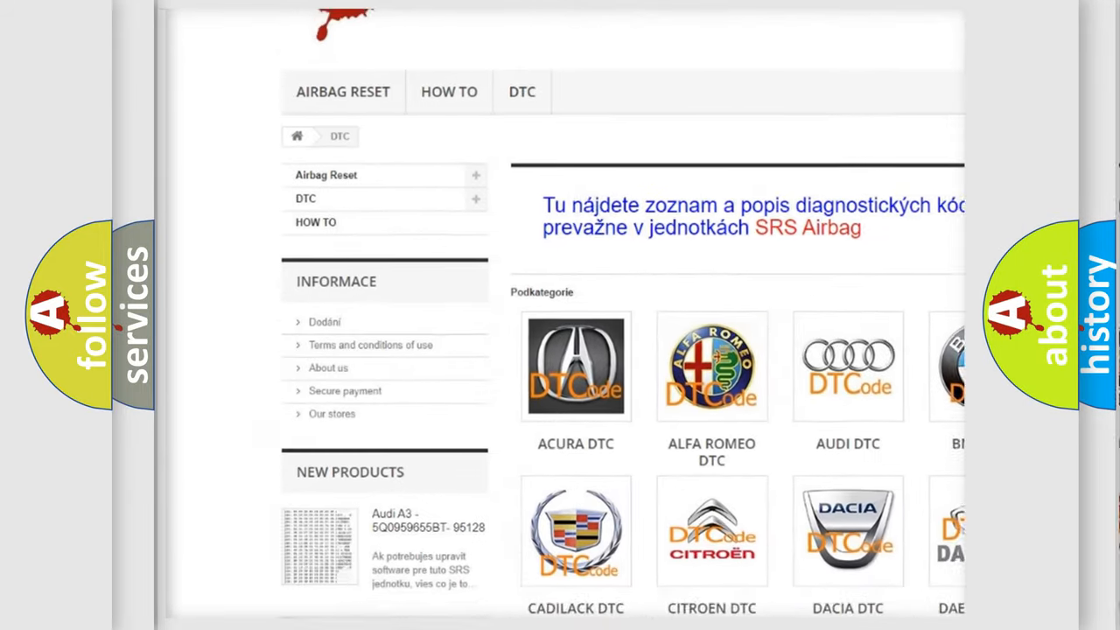
scroll(down, 3)
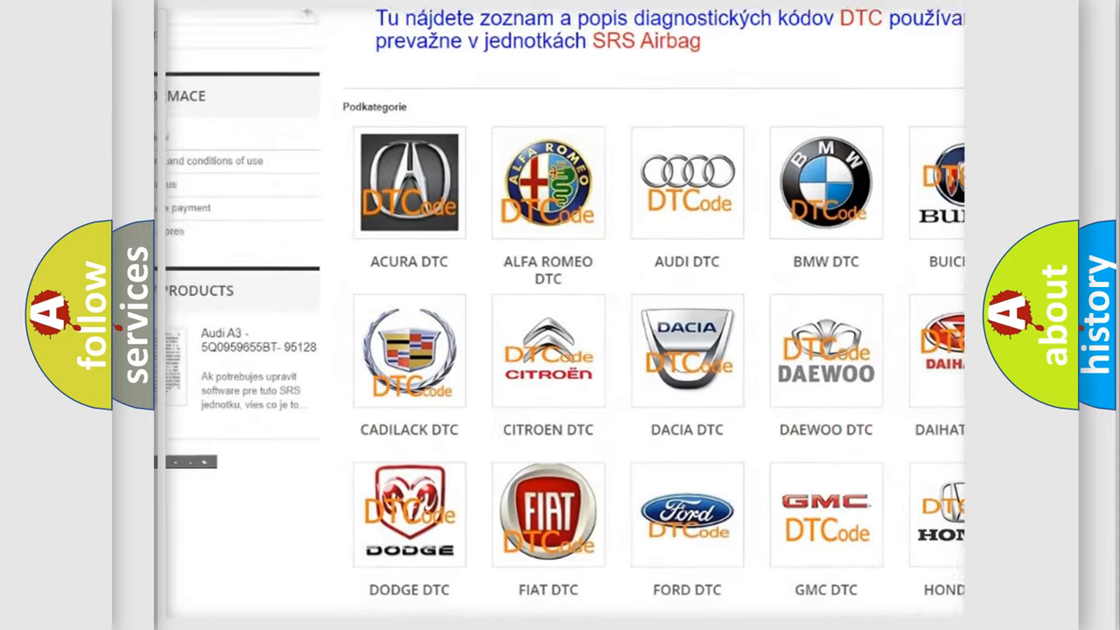
scroll(down, 3)
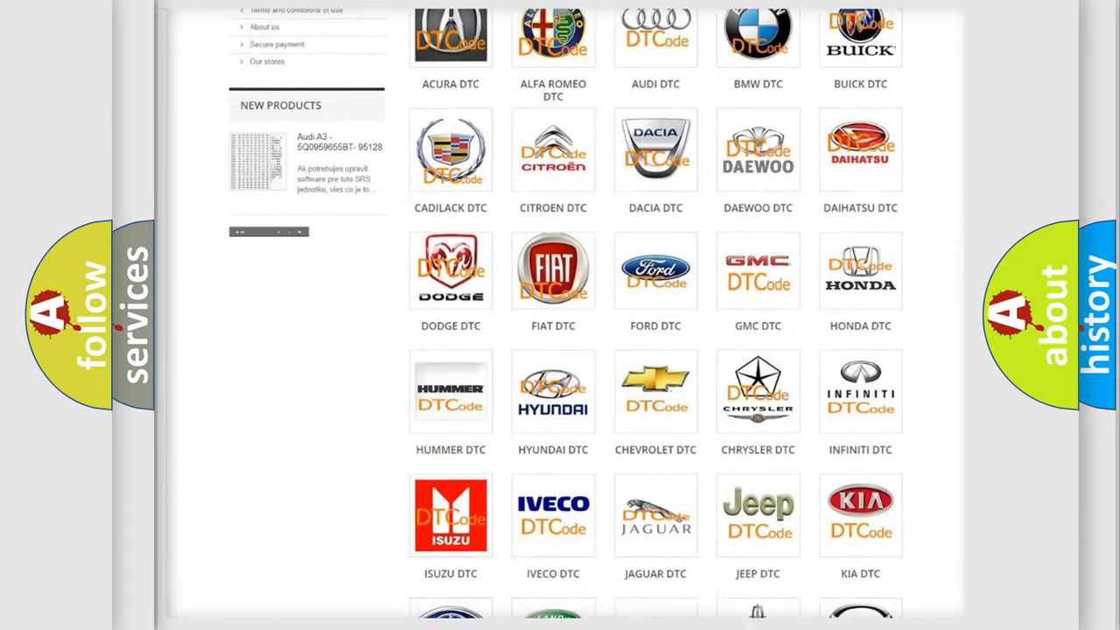
scroll(down, 3)
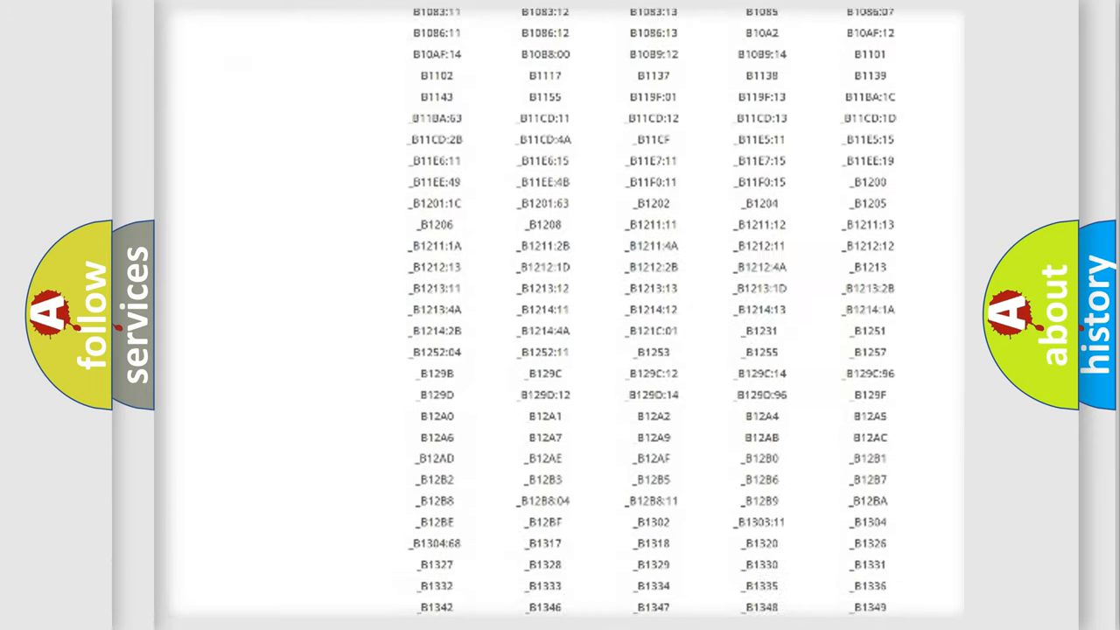
scroll(down, 3)
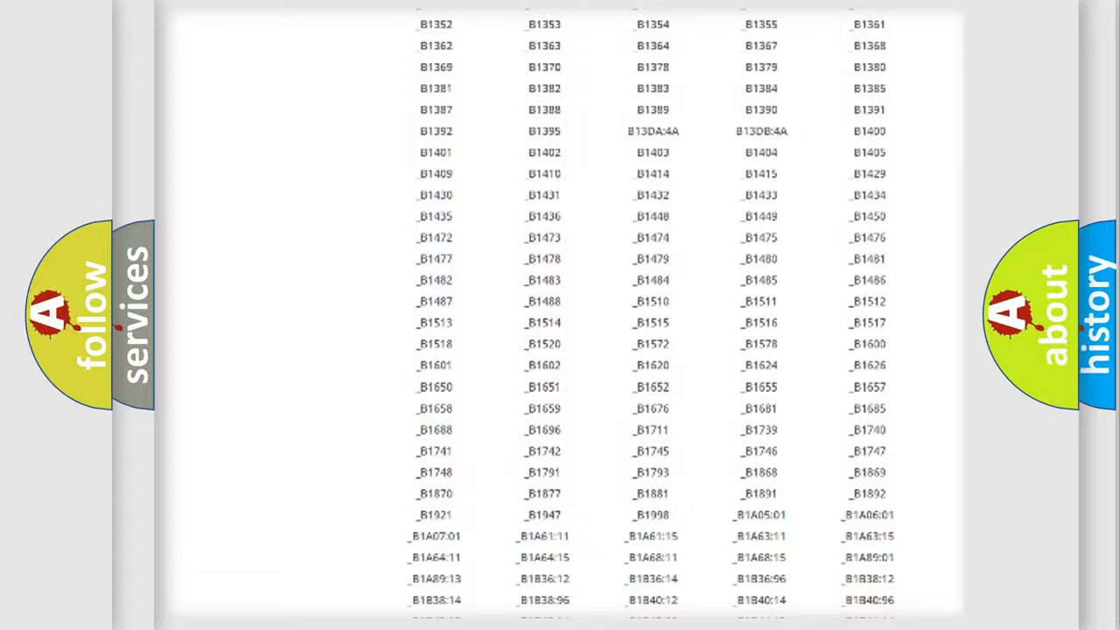
scroll(up, 3)
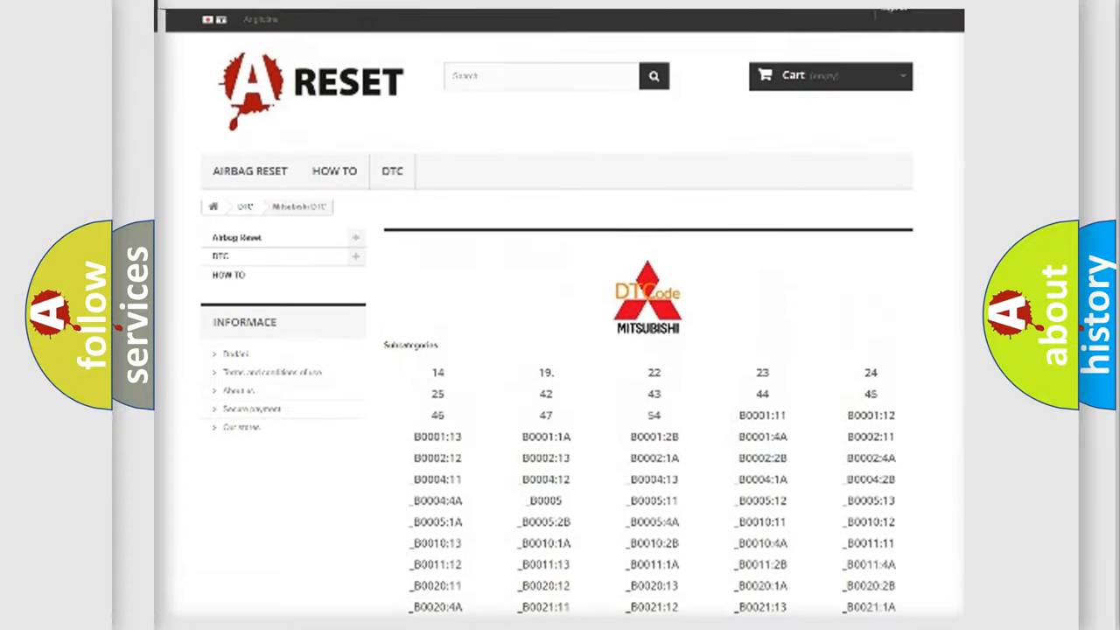